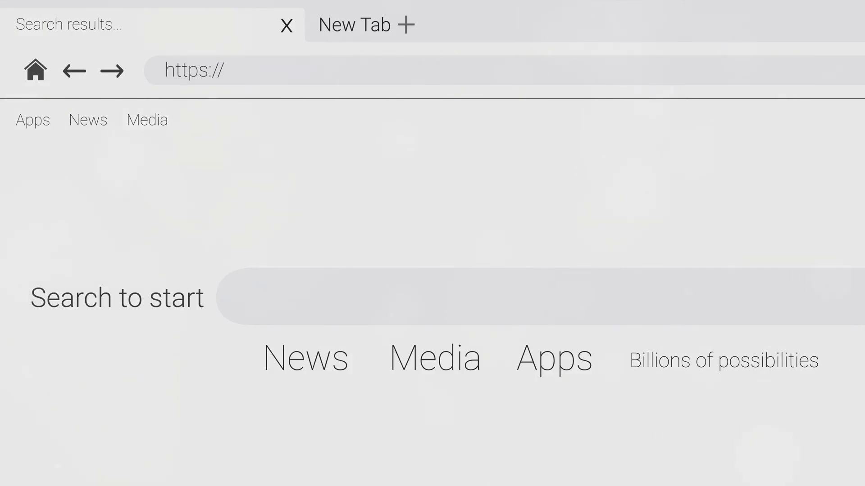
text(af)
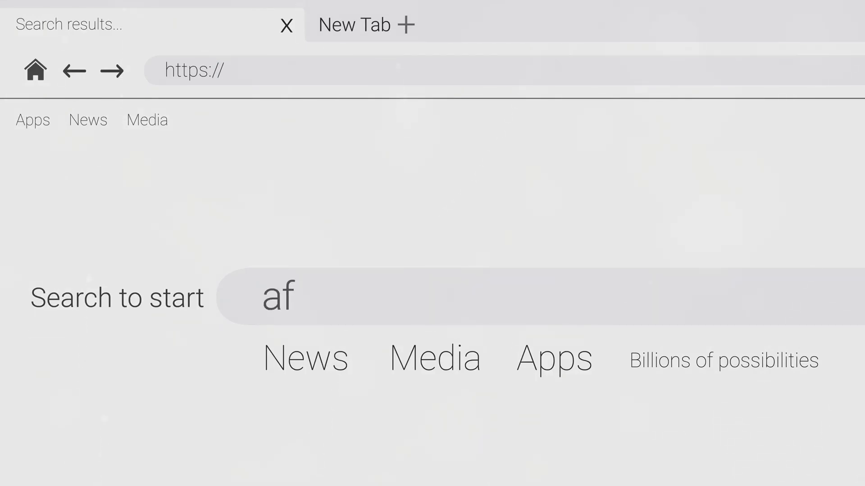